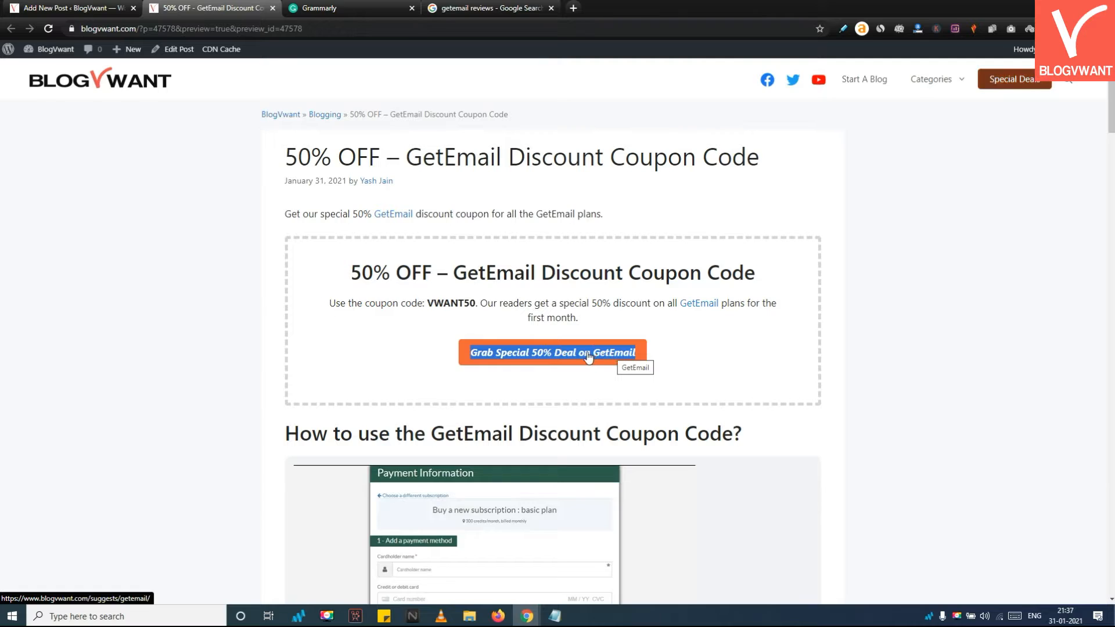
# Step: Follow the 'Grab Special 50% Deal on GetEmail' link to reach the sign-up page
pyautogui.click(553, 353)
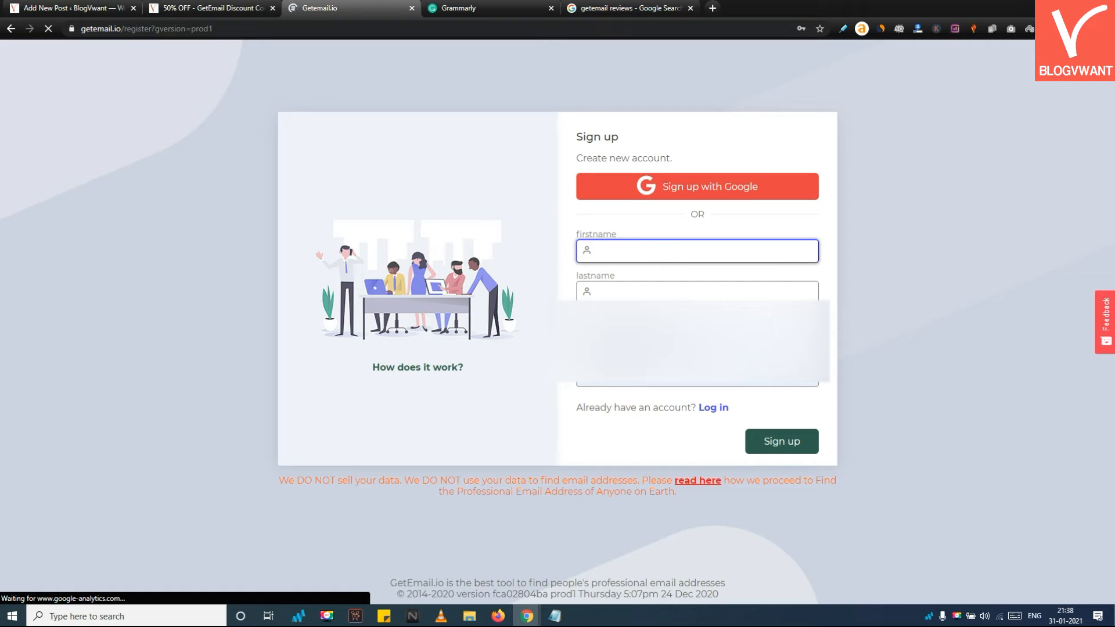
pyautogui.moveTo(714, 412)
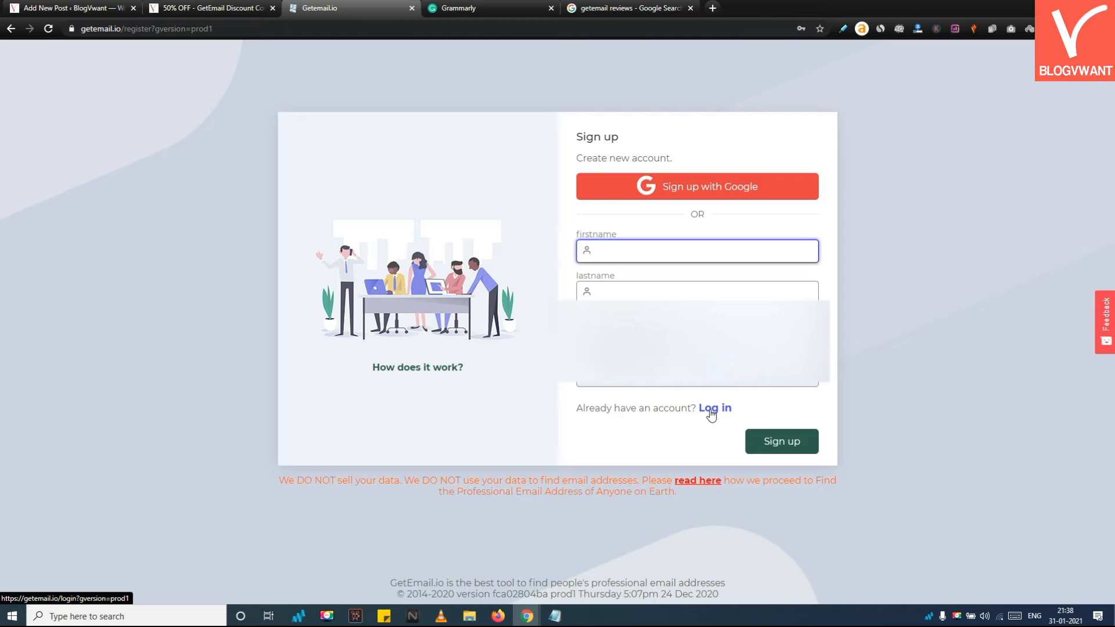
# Step: Log into the existing GetEmail account to reach the basic plan payment page ($58.80 total)
pyautogui.click(716, 409)
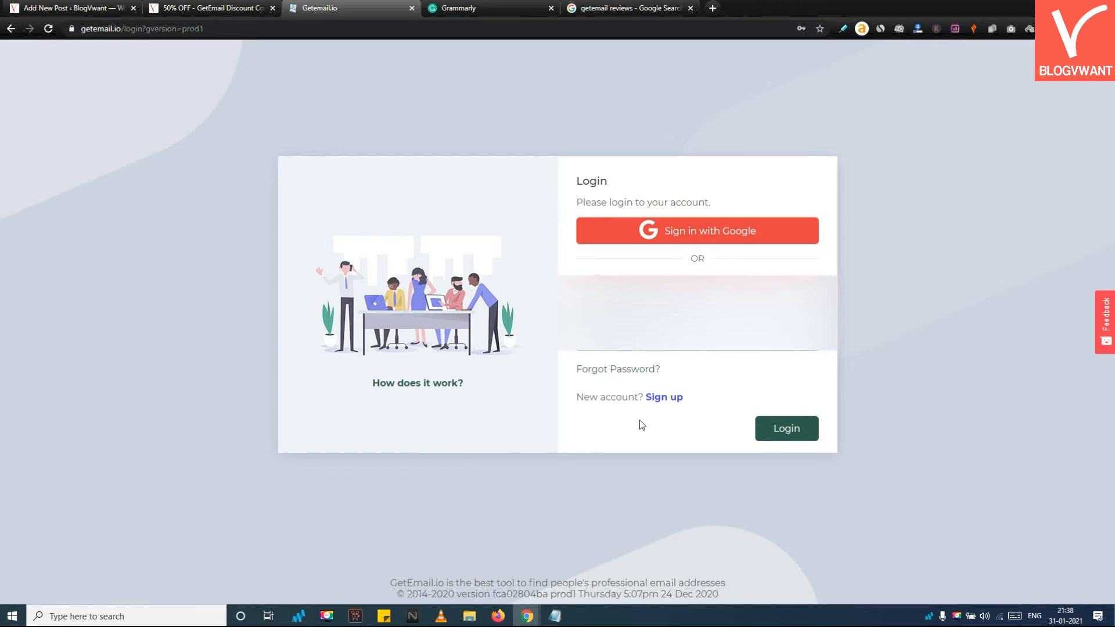
pyautogui.moveTo(751, 433)
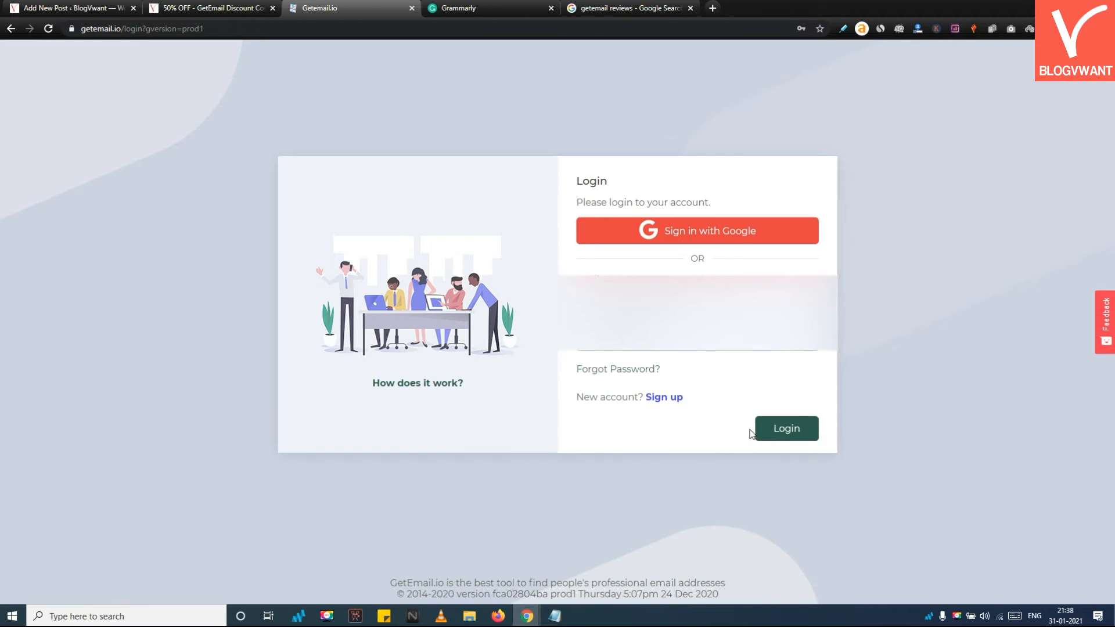
pyautogui.click(787, 429)
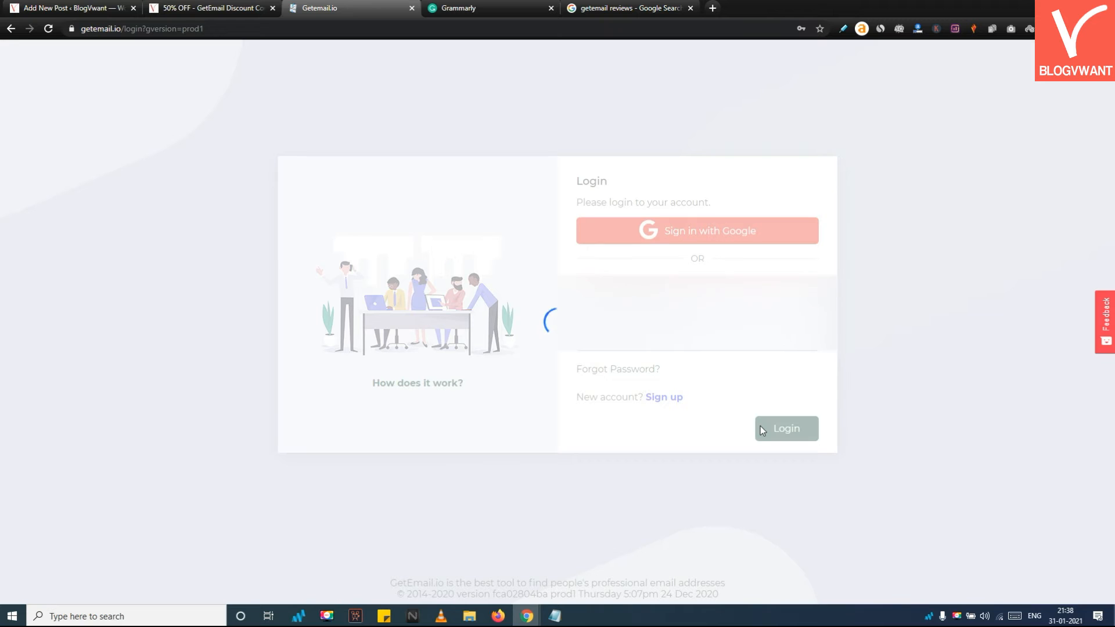
pyautogui.click(786, 428)
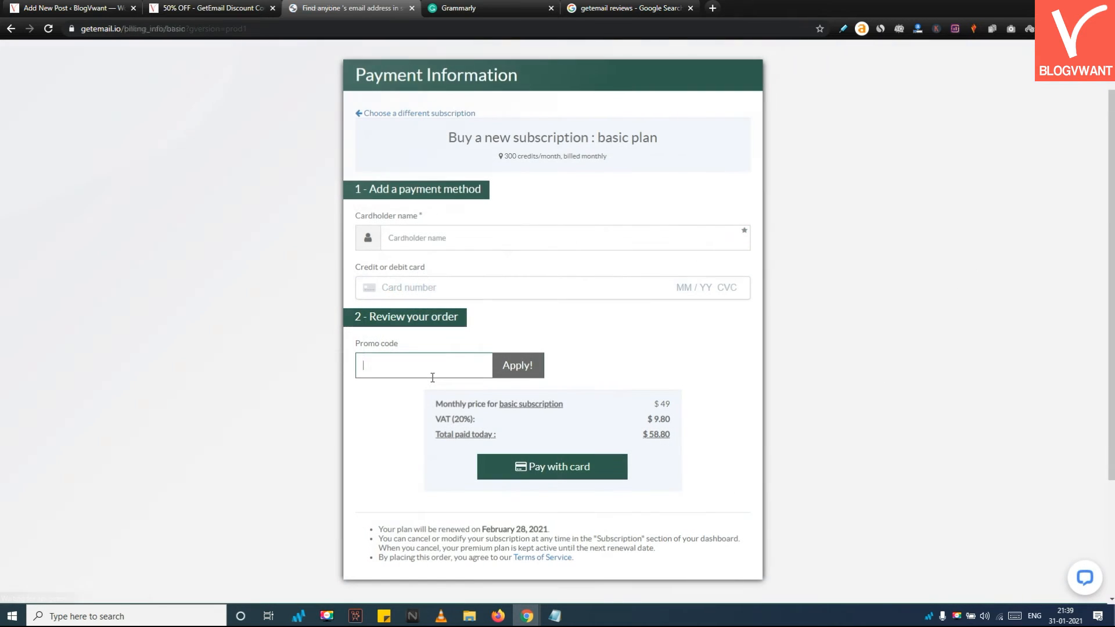
# Step: Apply promo code VWANT50, halving the basic plan to a $29.40 total
pyautogui.press('CapsLock')
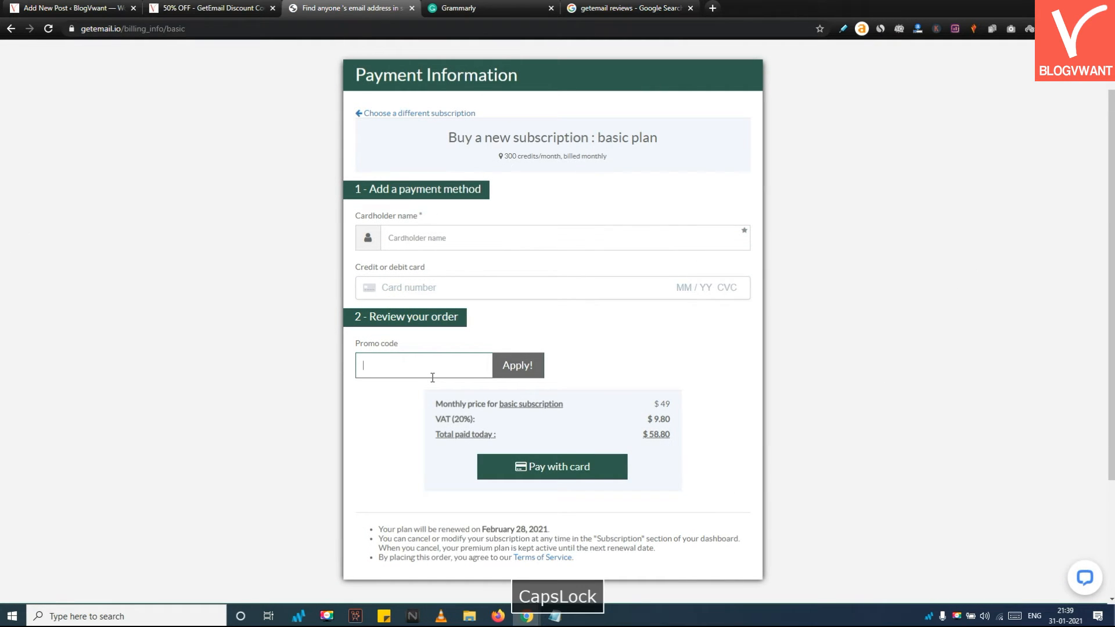
pyautogui.write('VWANT50')
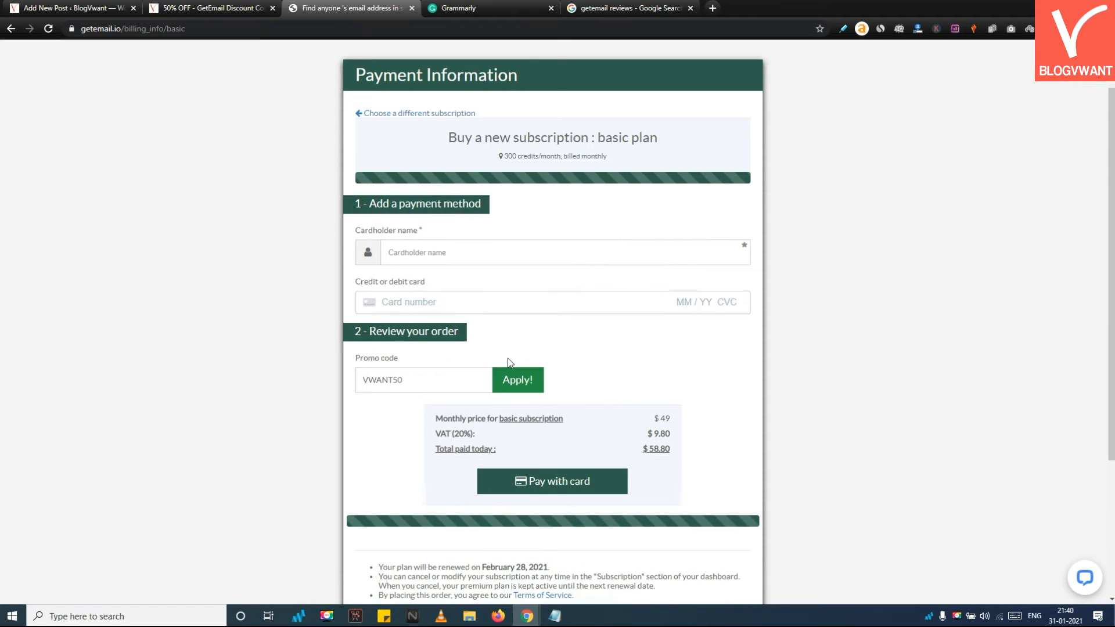
pyautogui.click(518, 365)
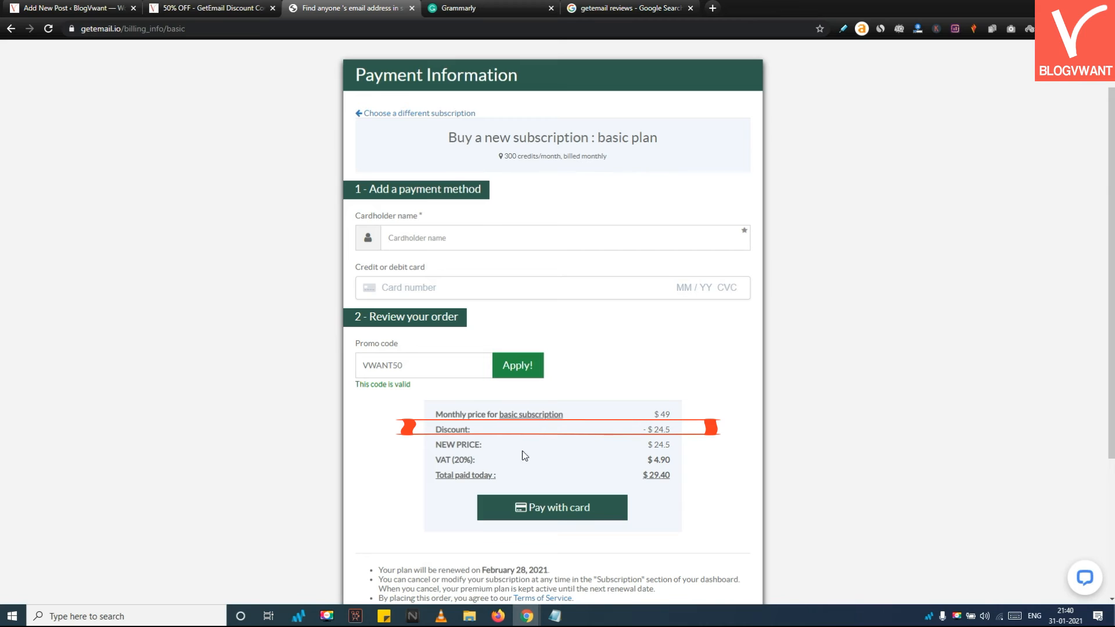
pyautogui.doubleClick(451, 429)
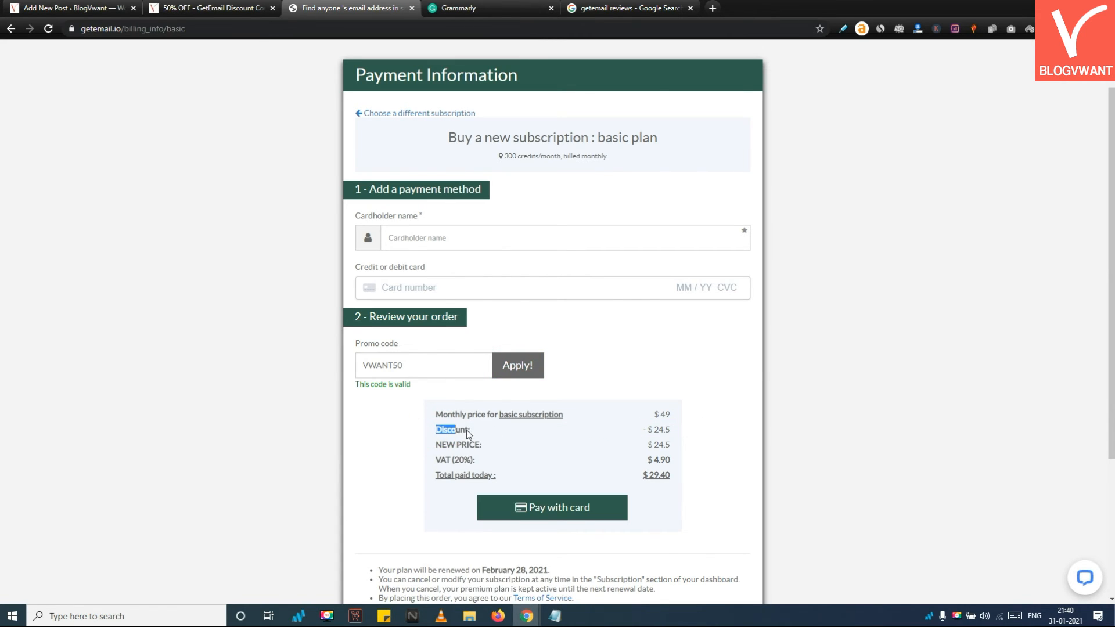
pyautogui.moveTo(436, 430); pyautogui.dragTo(669, 429)
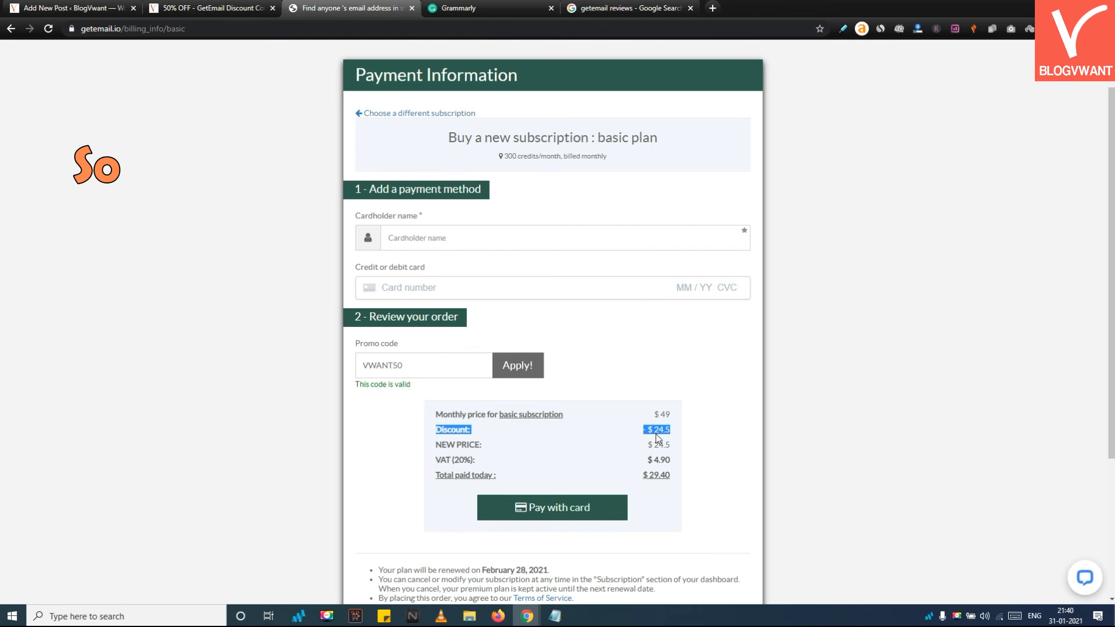